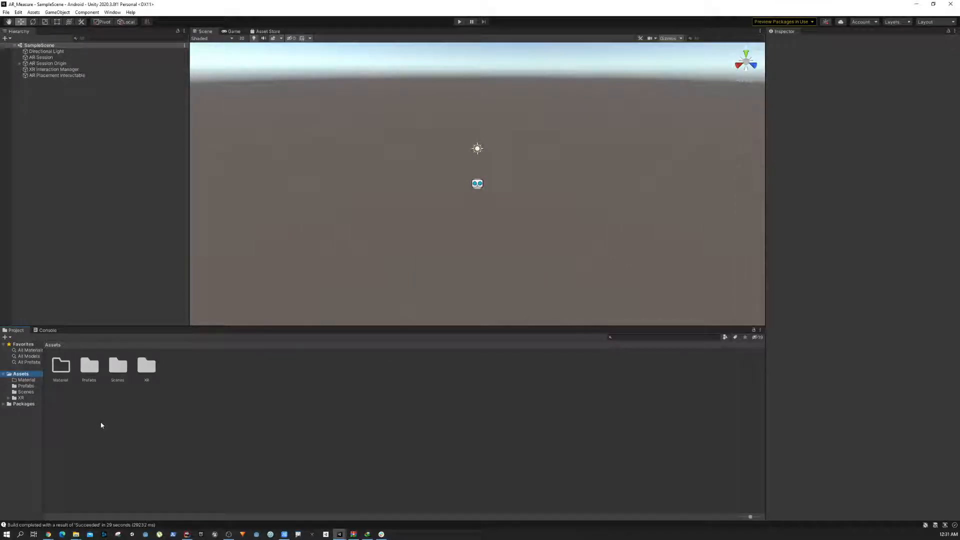
Open the Point prefab from Assets/Prefabs and set its scale to 0.03 on X, Y and Z
left_click(89, 364)
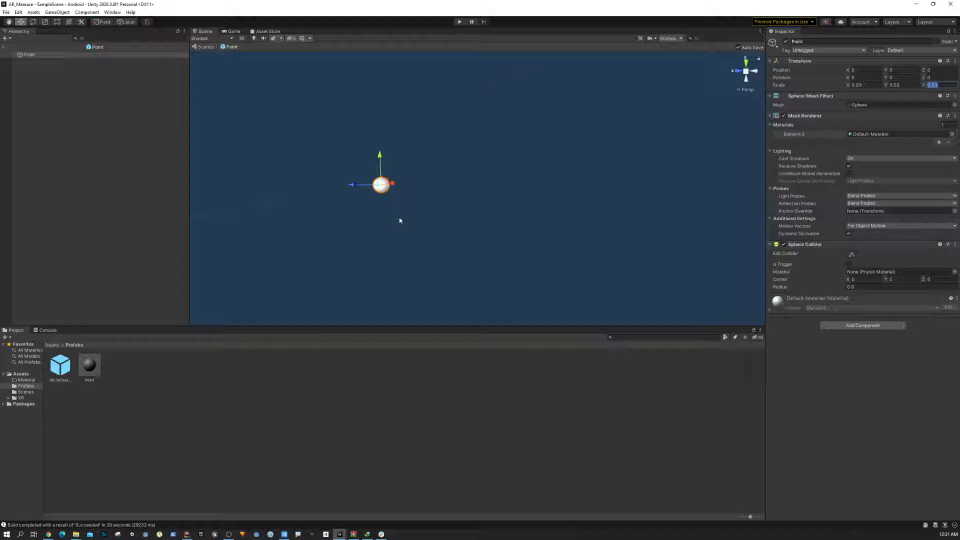
mouse_move(583, 228)
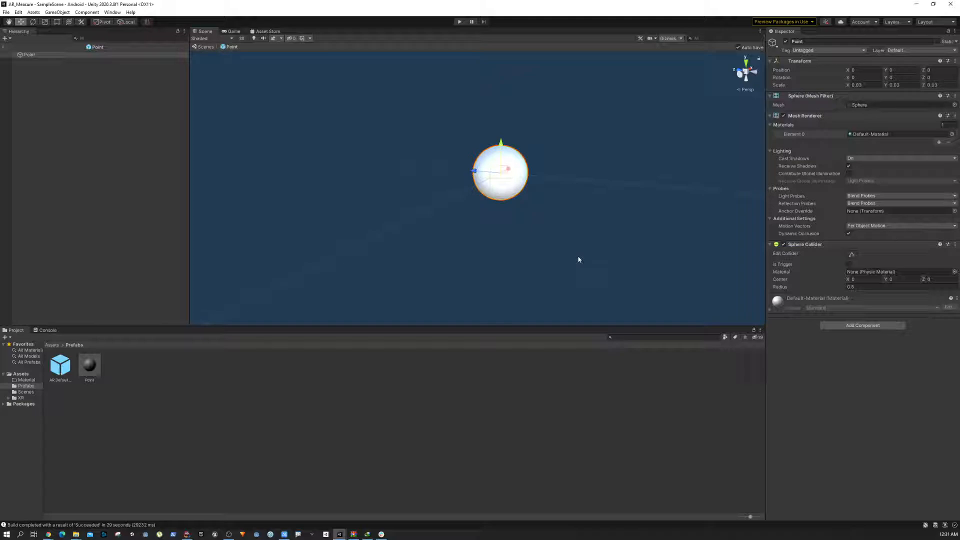
mouse_move(374, 452)
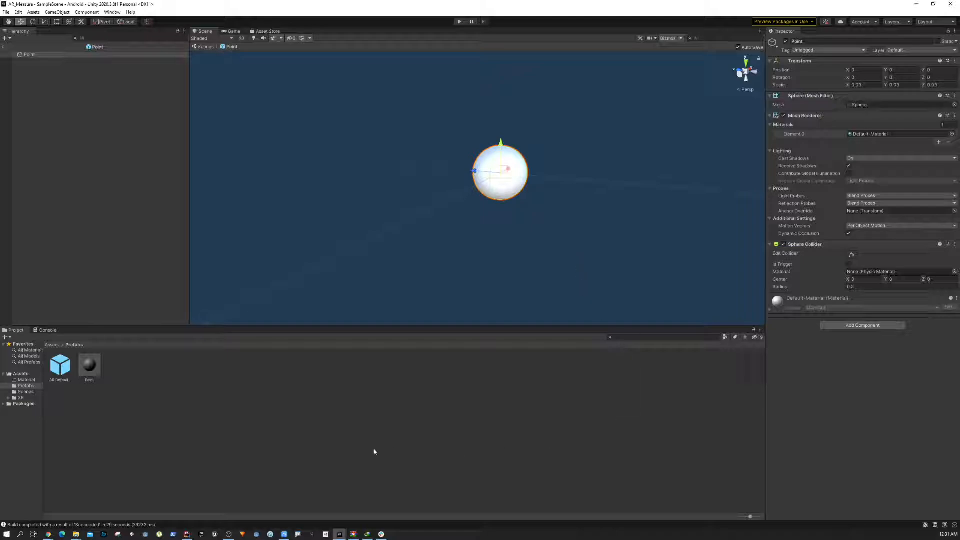
Create a new material asset named PointMat in the Material folder
left_click(26, 380)
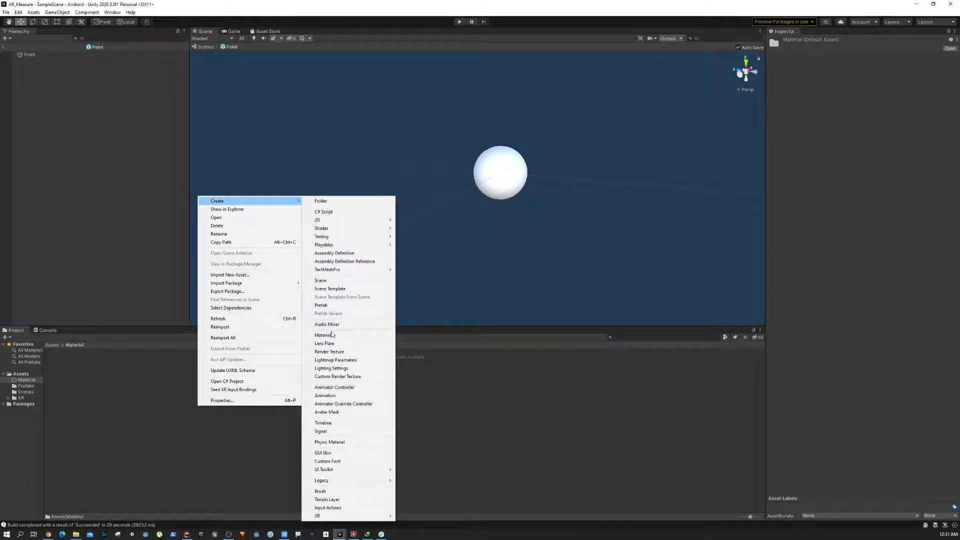
left_click(324, 335)
type("PointMat")
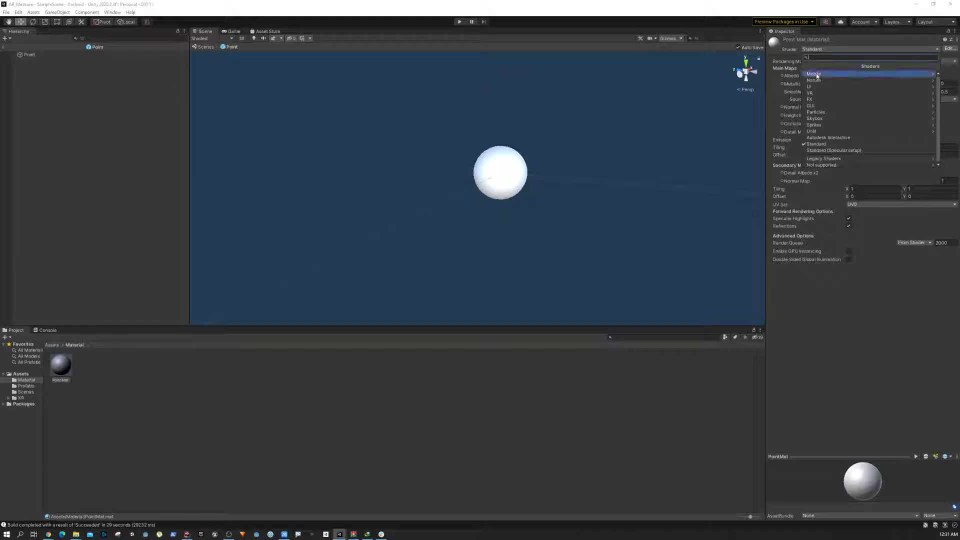
Set PointMat's shader to Mobile > Unlit (Supports Lightmap) after trying the transparent unlit shader
left_click(814, 73)
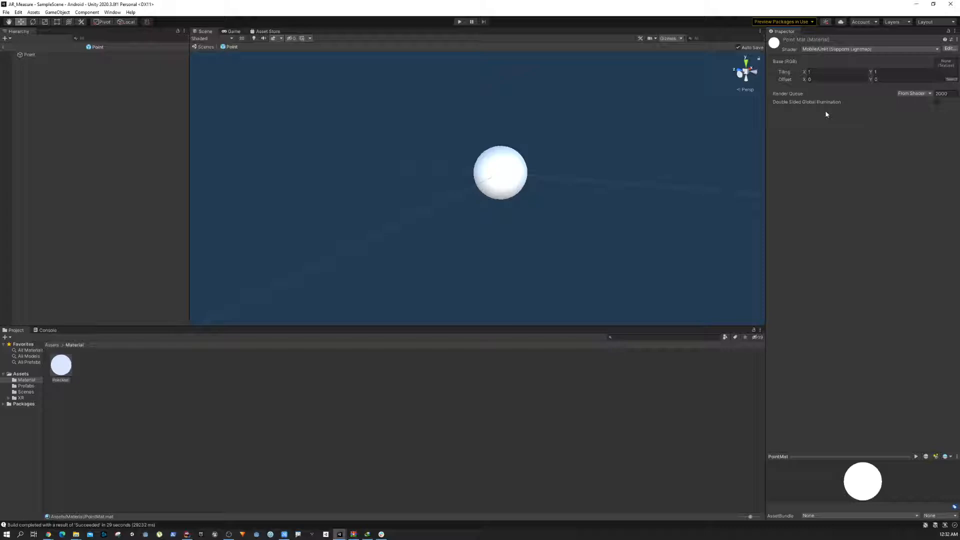
left_click(869, 49)
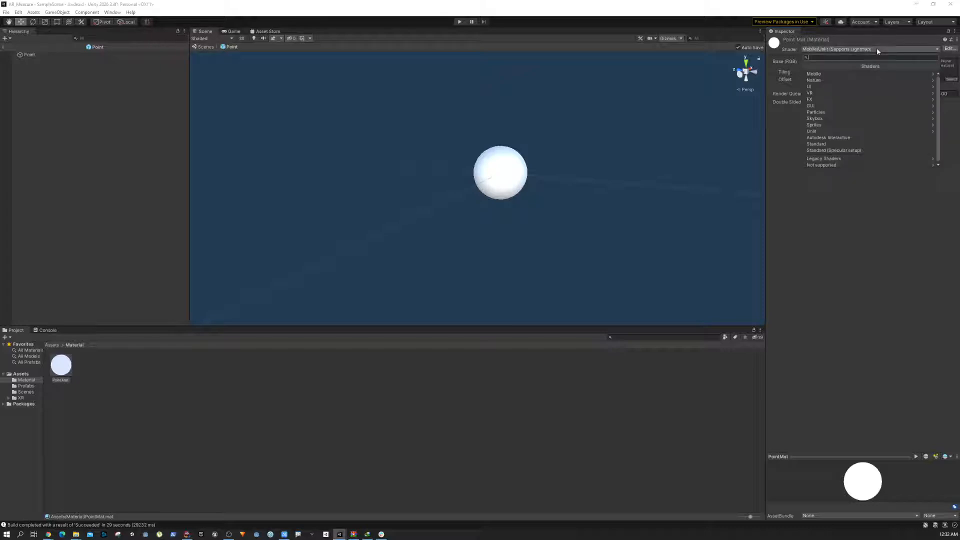
left_click(811, 131)
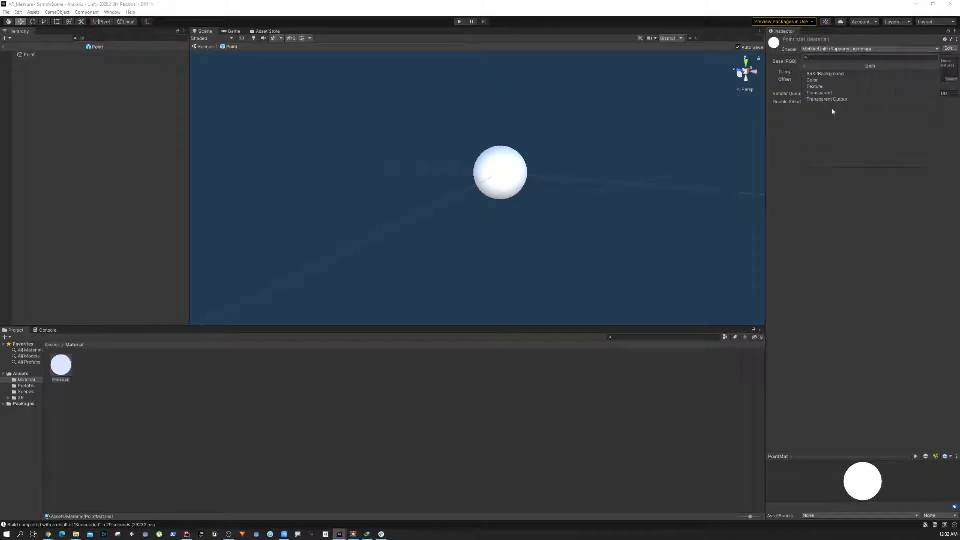
left_click(819, 92)
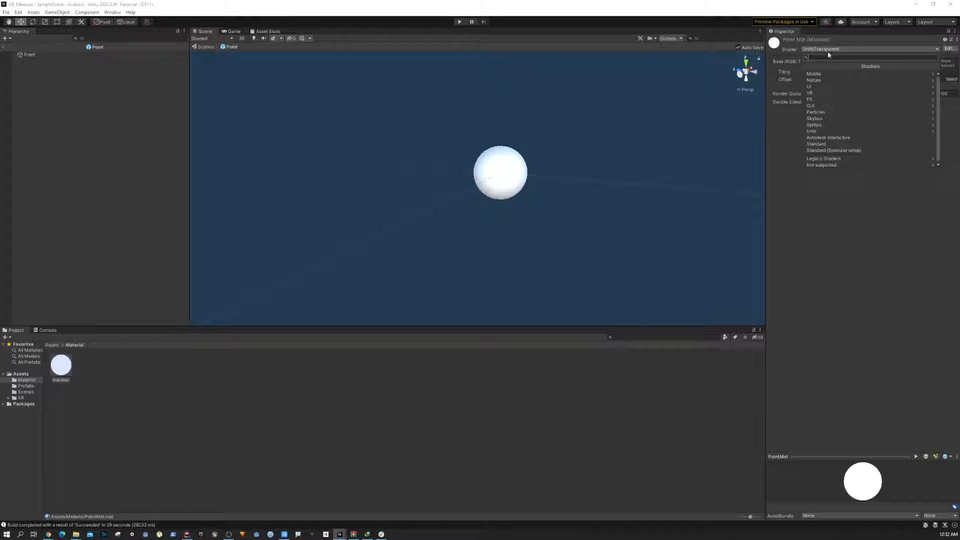
mouse_move(811, 73)
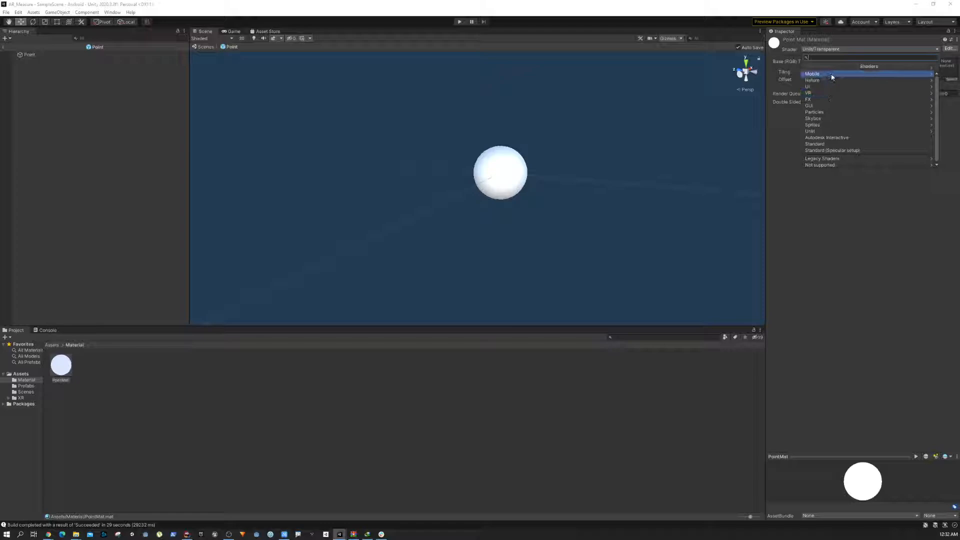
left_click(812, 73)
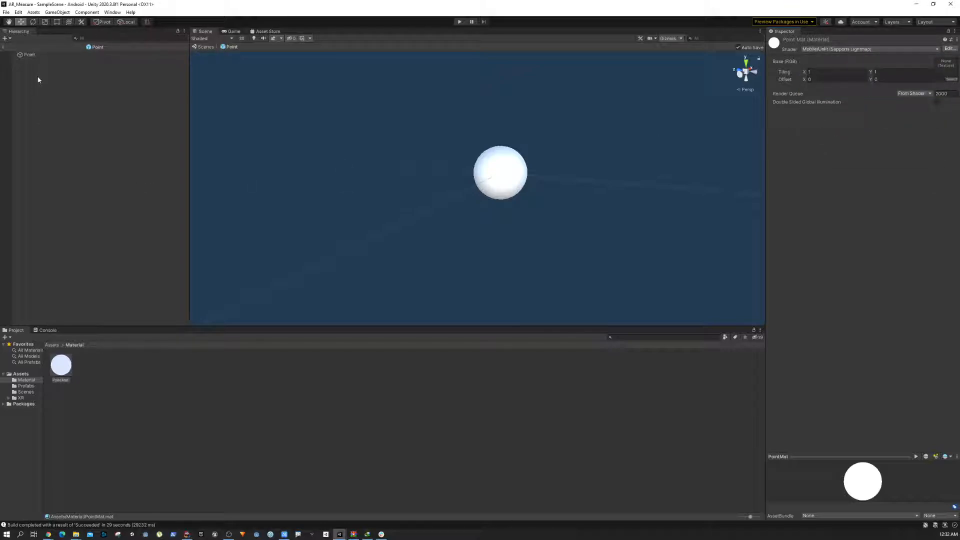
Assign PointMat to the Point prefab's Mesh Renderer and return to the SampleScene
left_click(29, 54)
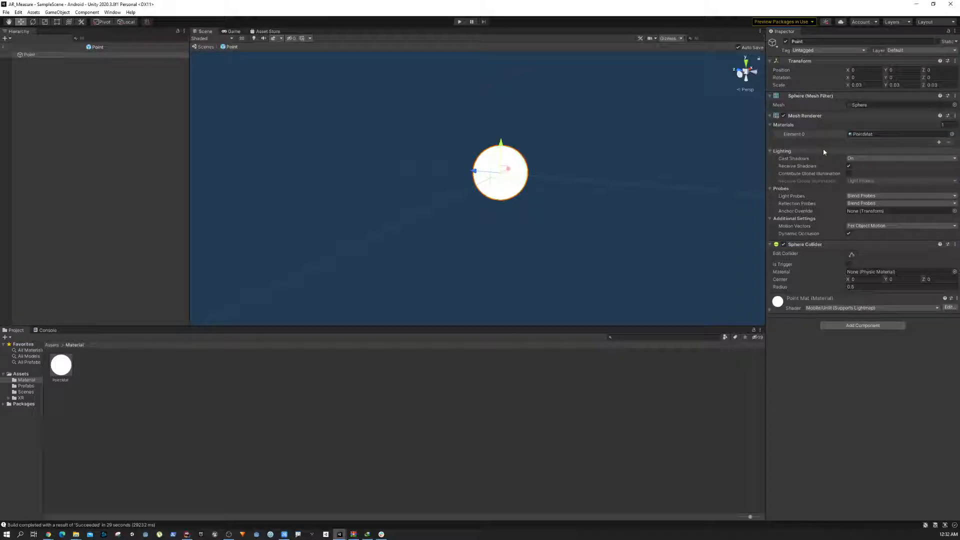
left_click(773, 313)
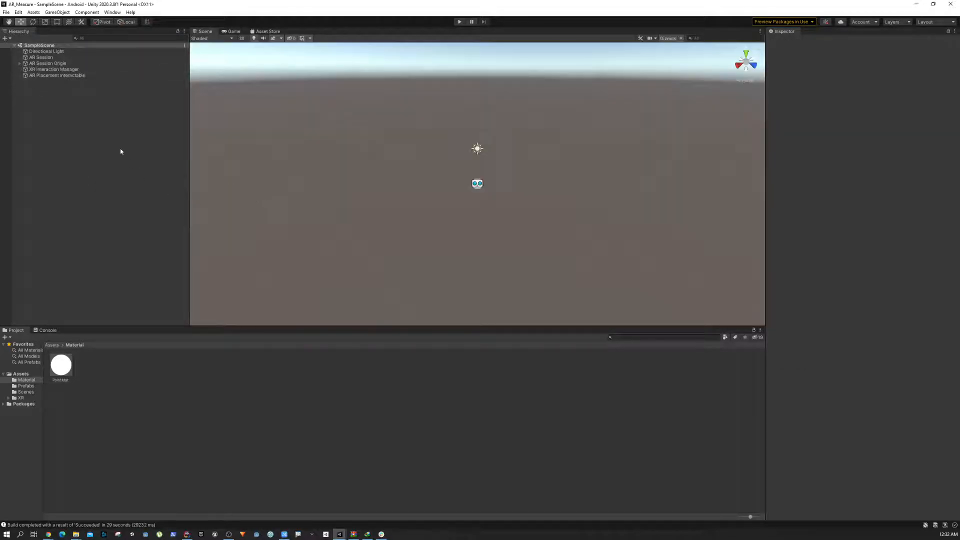
Inspect AR Session Origin's components, then show PointMat's settings in the Inspector
left_click(47, 63)
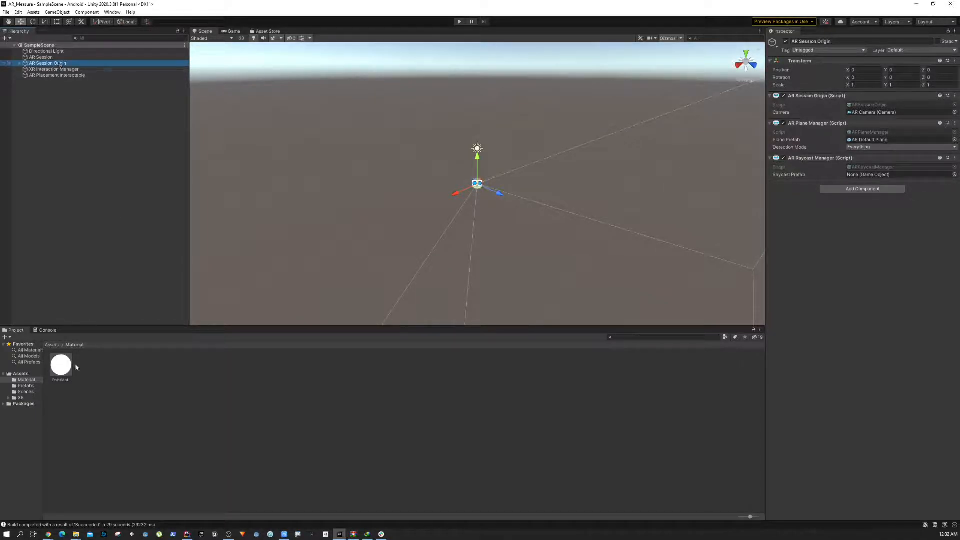
left_click(60, 364)
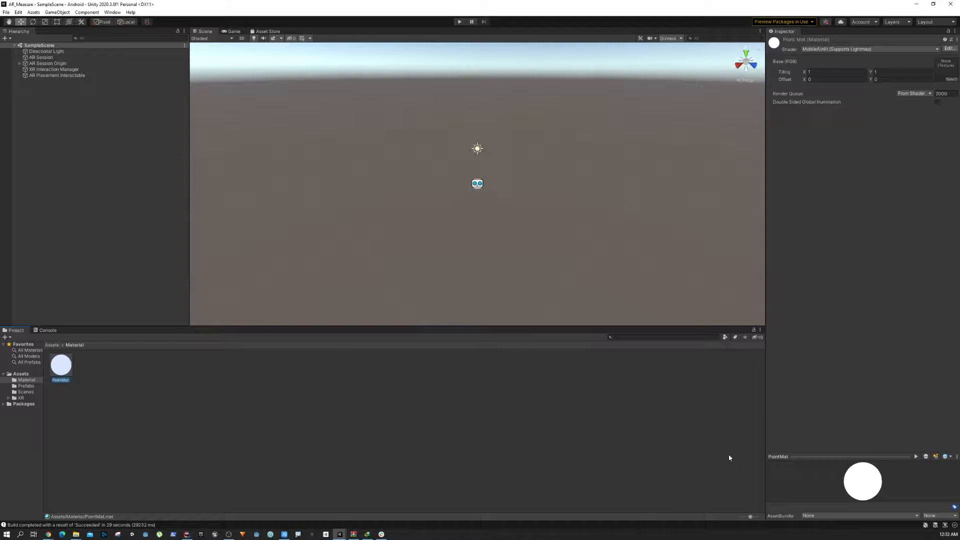